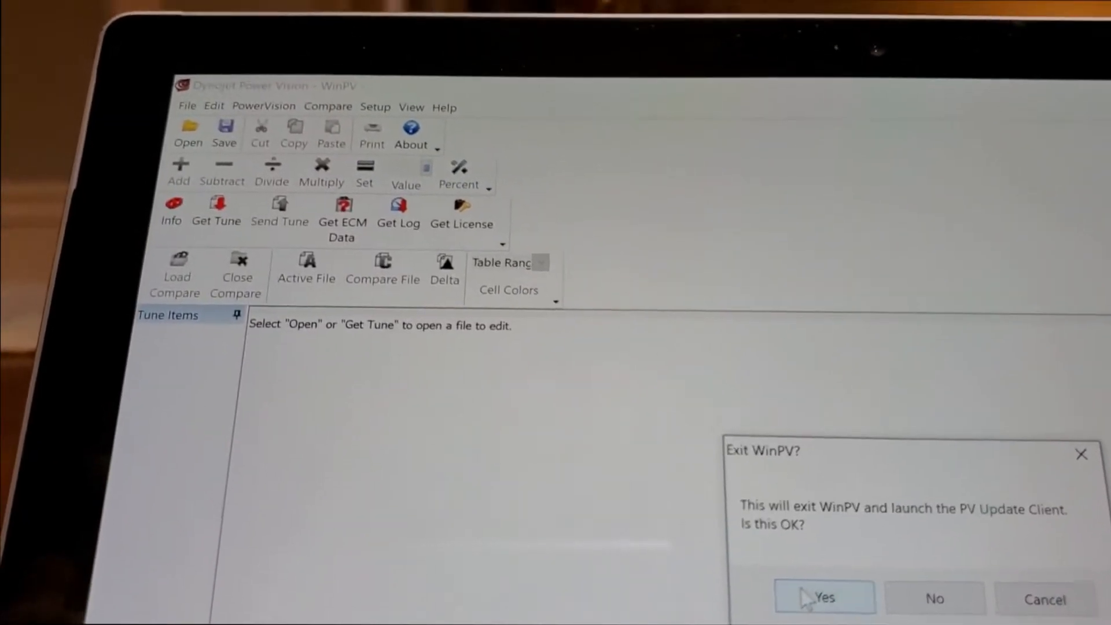
Confirm exiting WinPV so the Power Vision Update Client launches
click(823, 613)
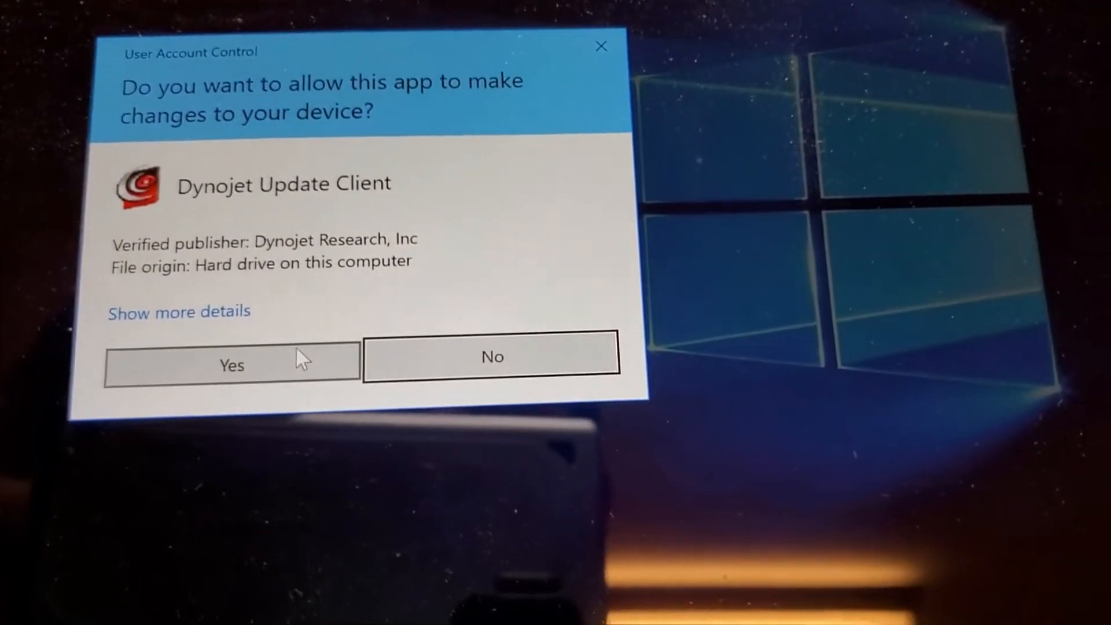
Allow the Update Client to run and dismiss the connect-your-device notice to reach the version list
click(230, 365)
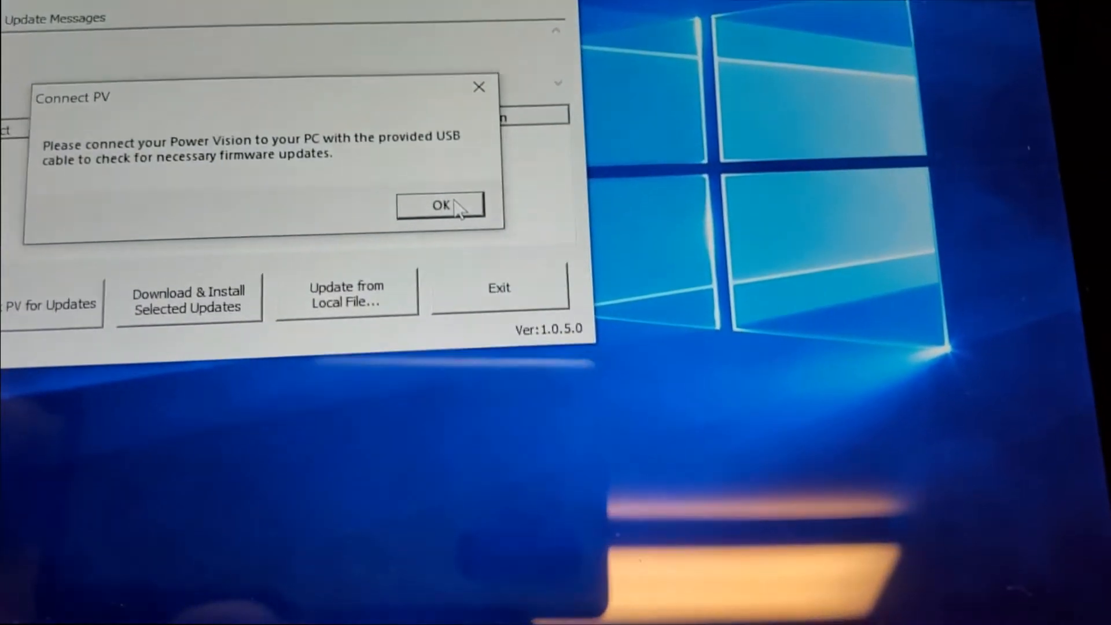
click(439, 206)
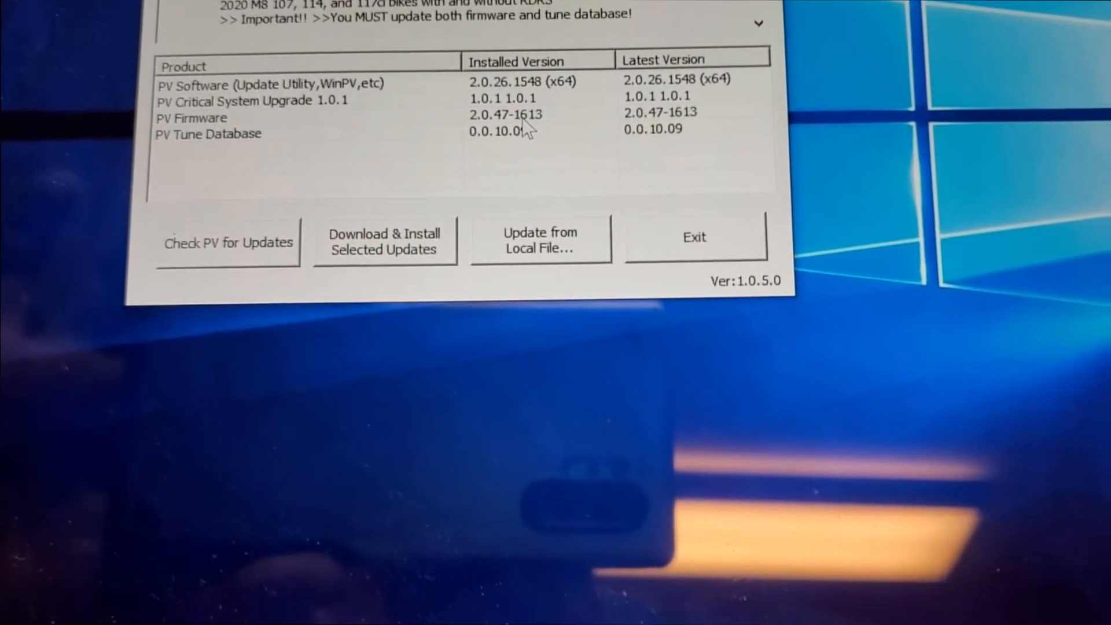
click(187, 114)
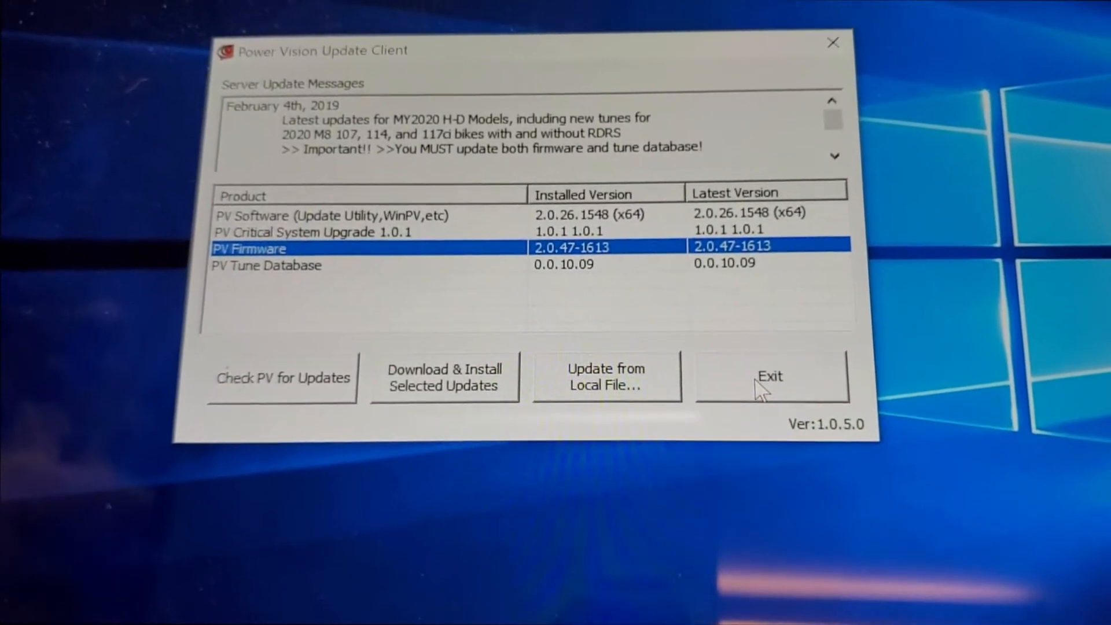
Close the Power Vision Update Client
click(771, 376)
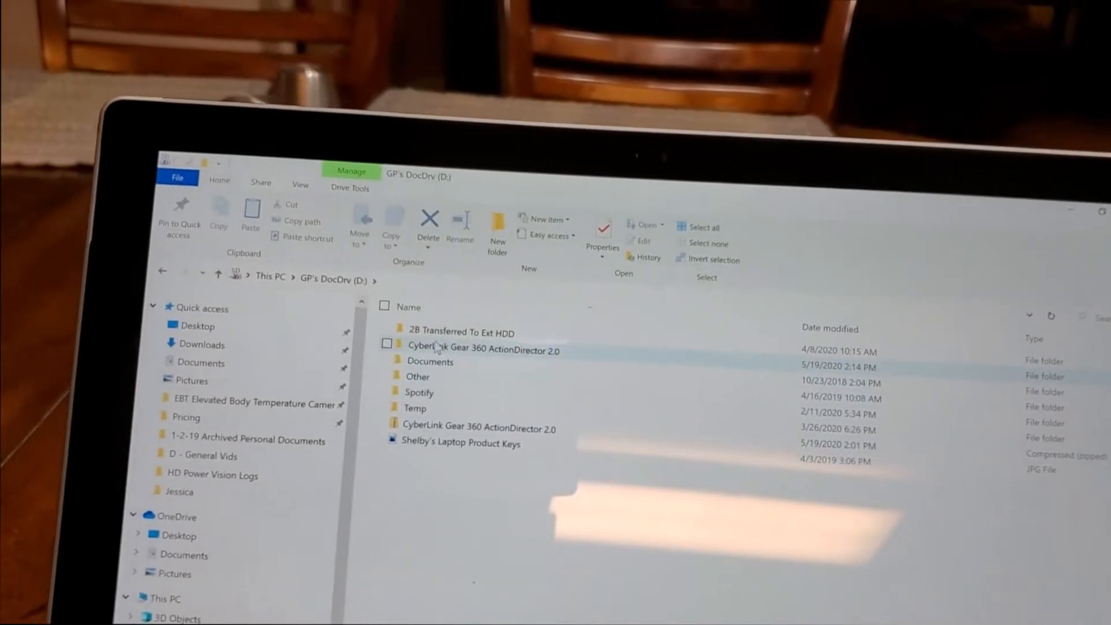
Open Documents and then the HD Power Vision Logs folder
double_click(430, 361)
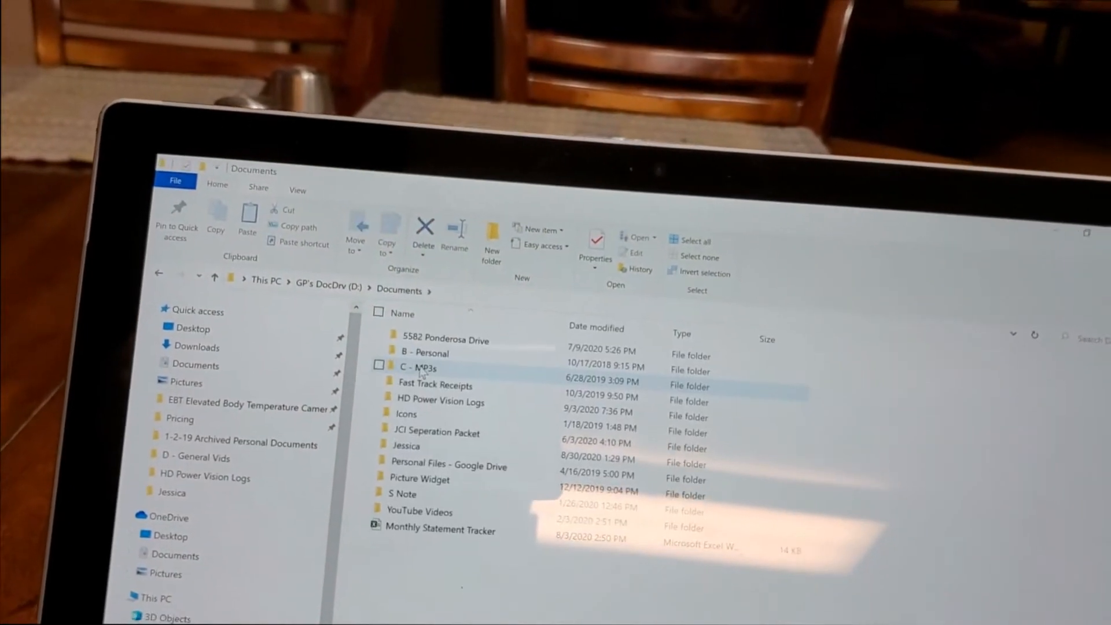
click(441, 403)
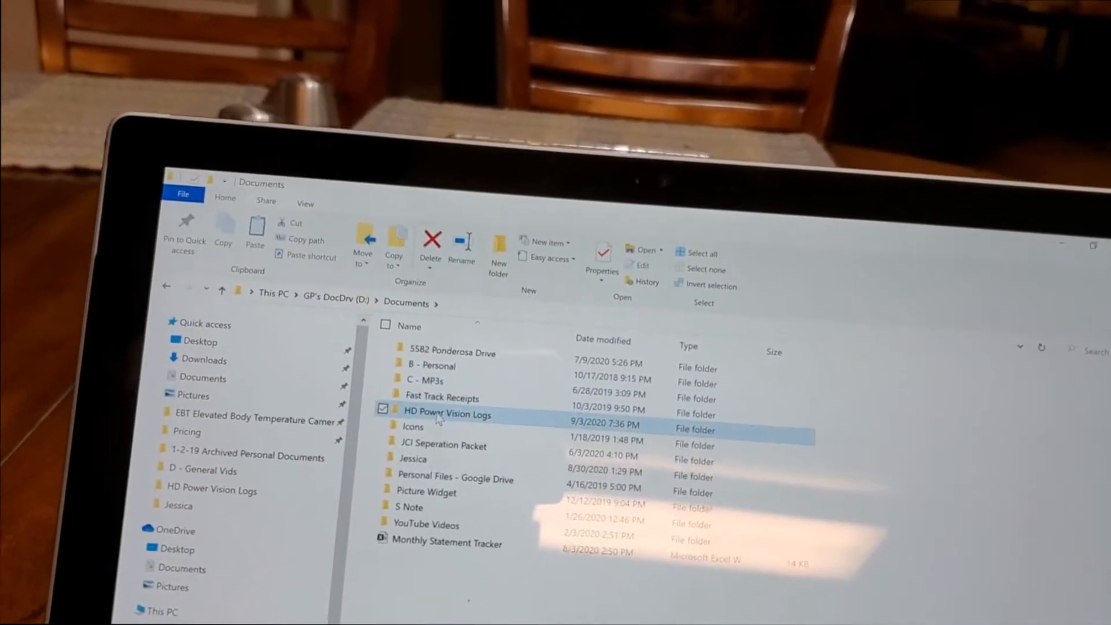
double_click(447, 415)
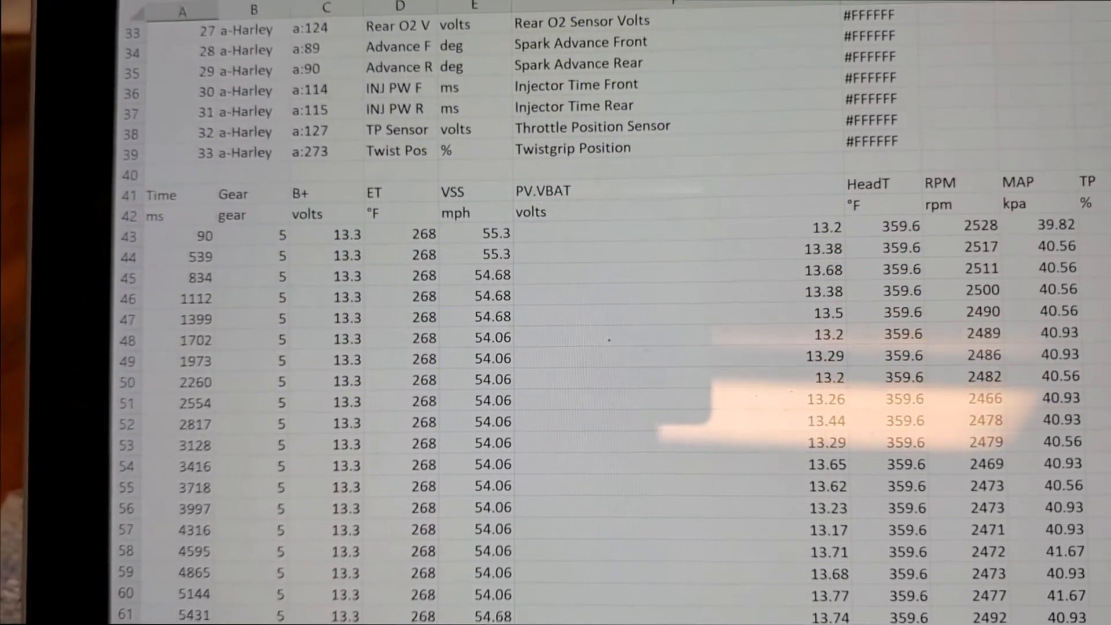
scroll(down, 3)
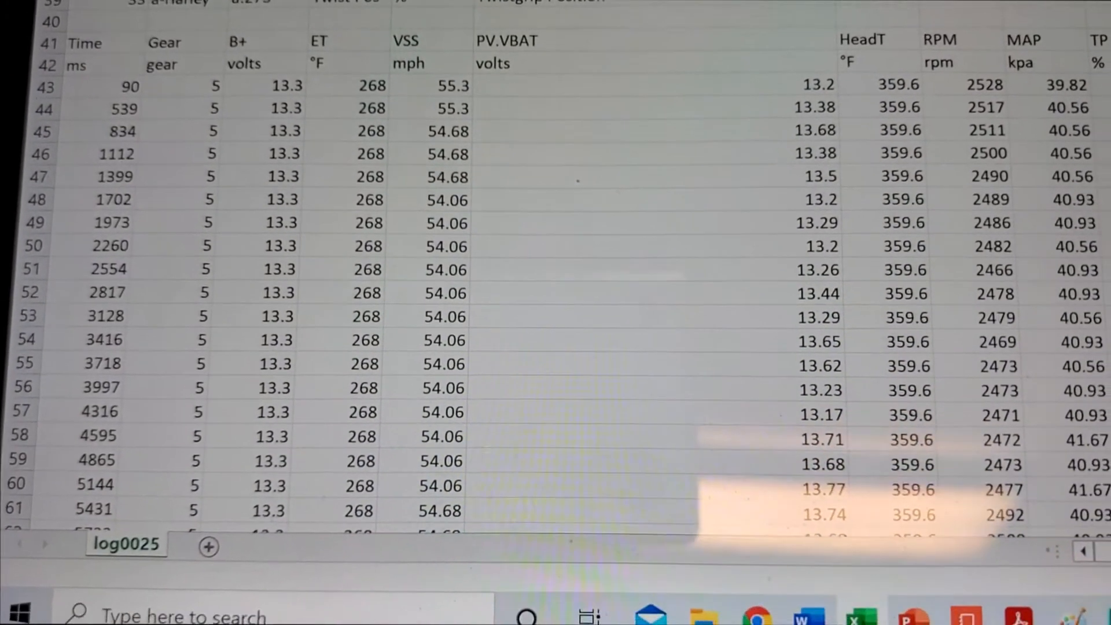
scroll(down, 3)
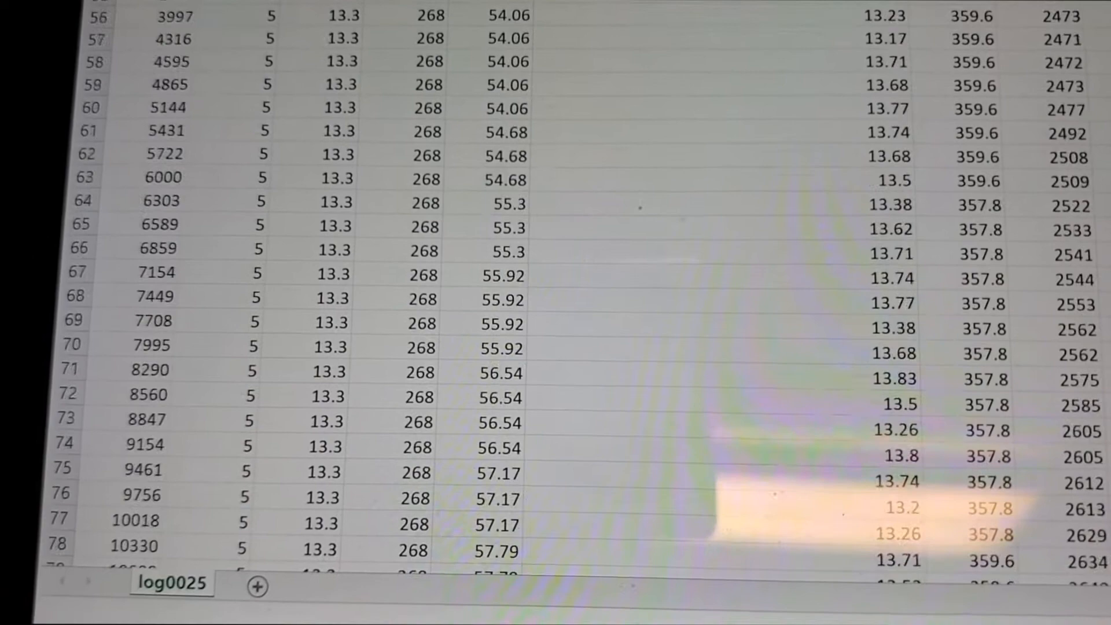
scroll(down, 3)
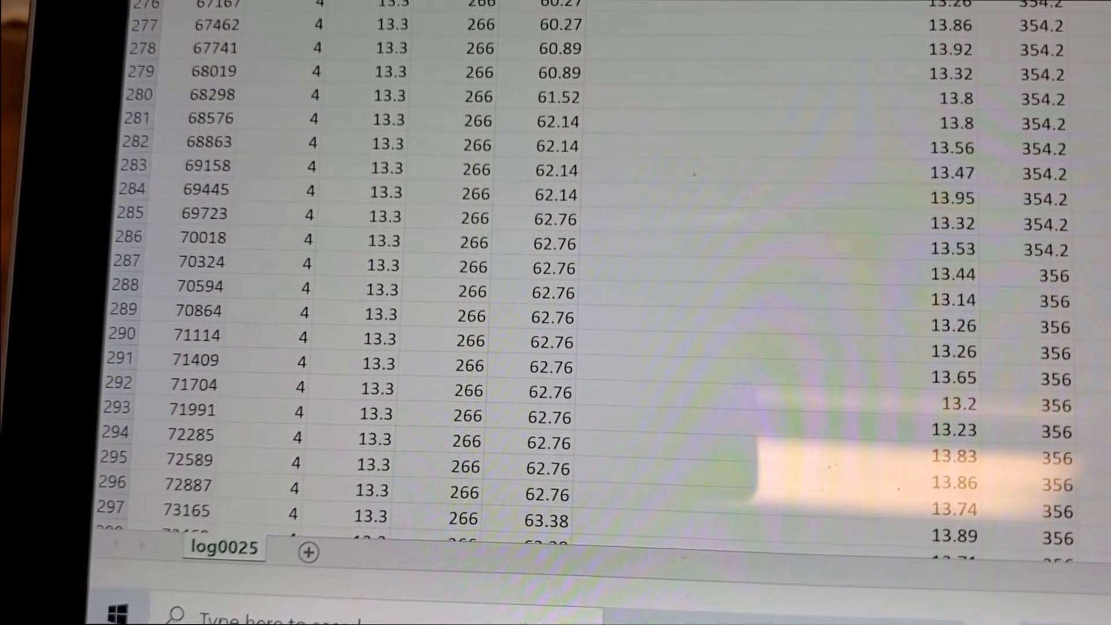
scroll(down, 3)
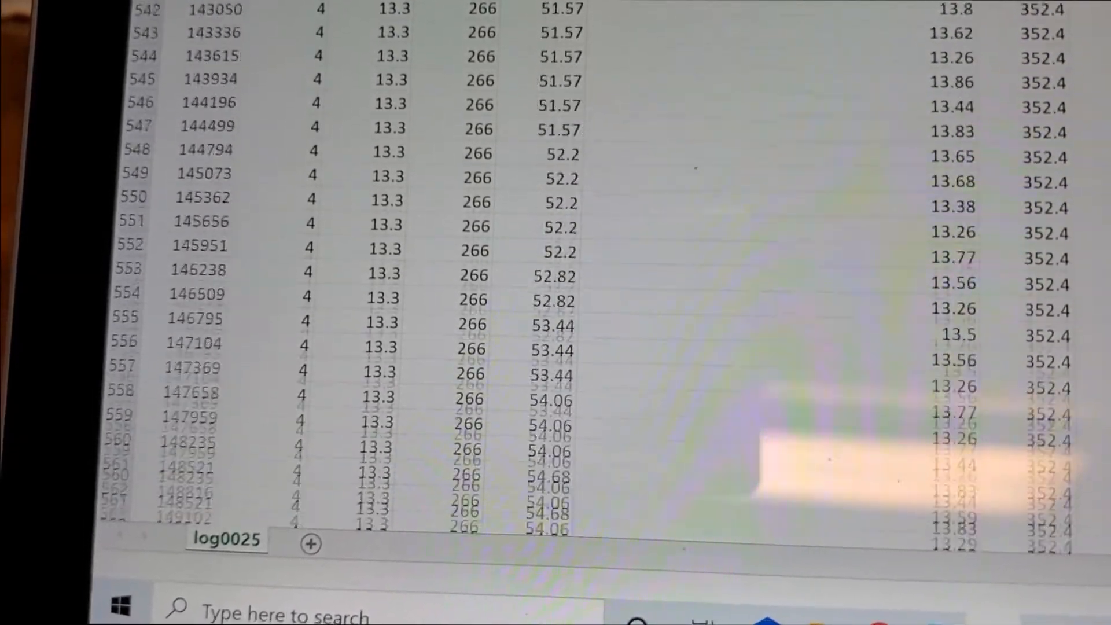
scroll(down, 3)
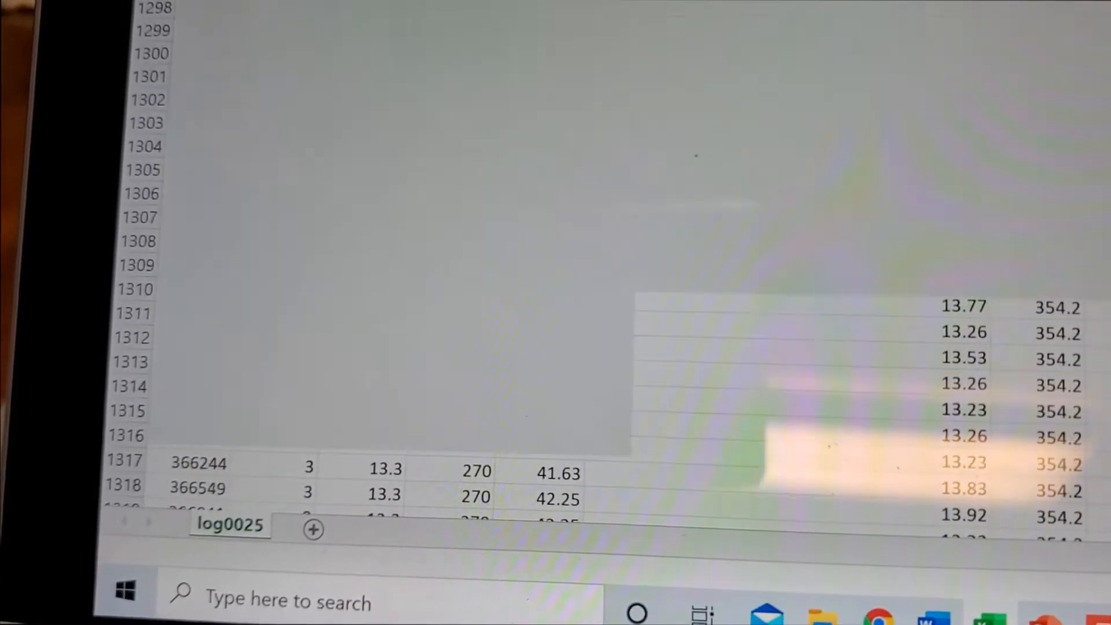
scroll(down, 3)
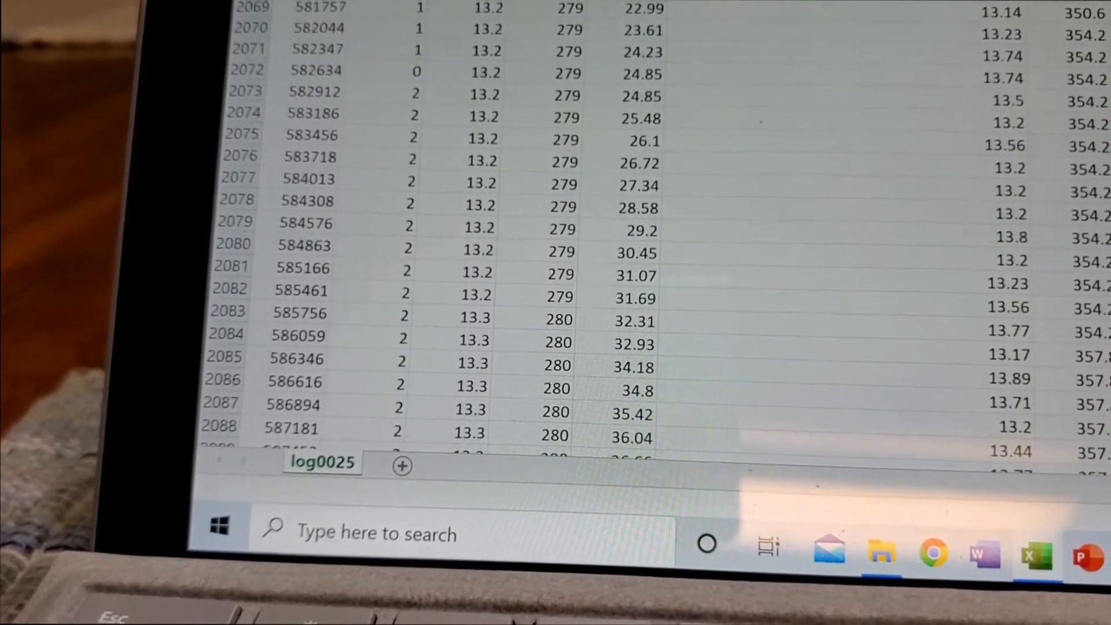
scroll(down, 3)
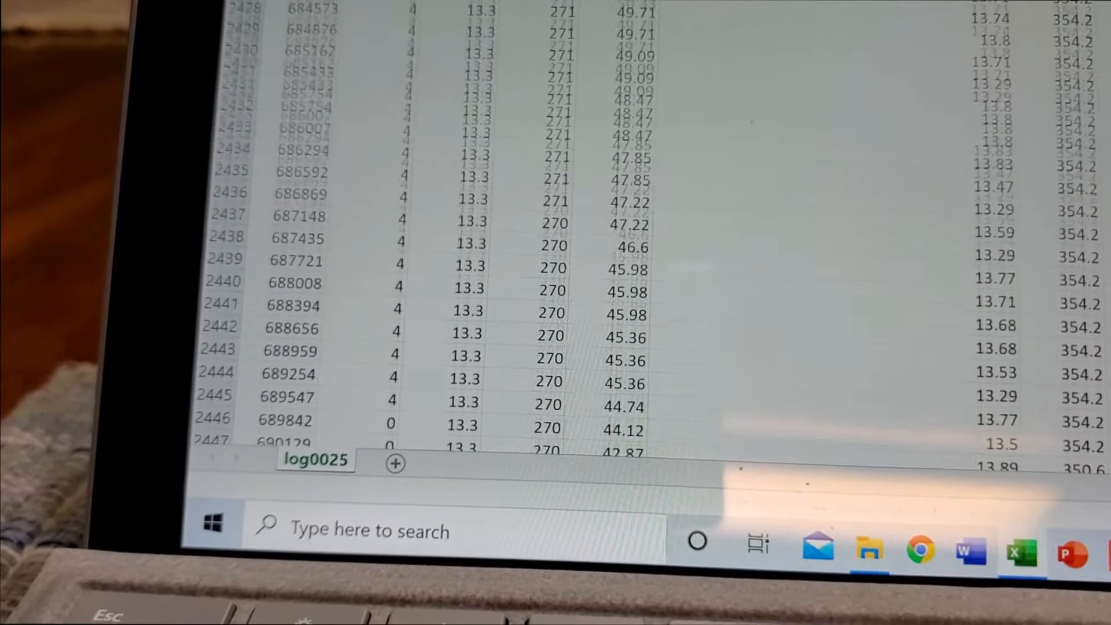
scroll(down, 3)
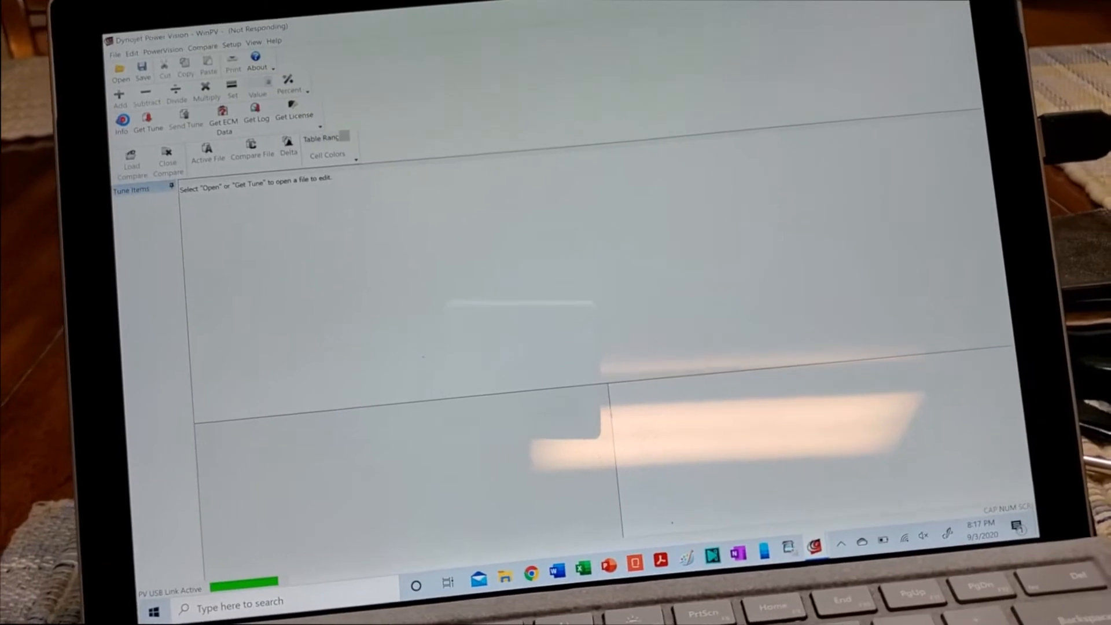
Use Get Tune to list the custom tunes stored on the Power Vision device
click(119, 113)
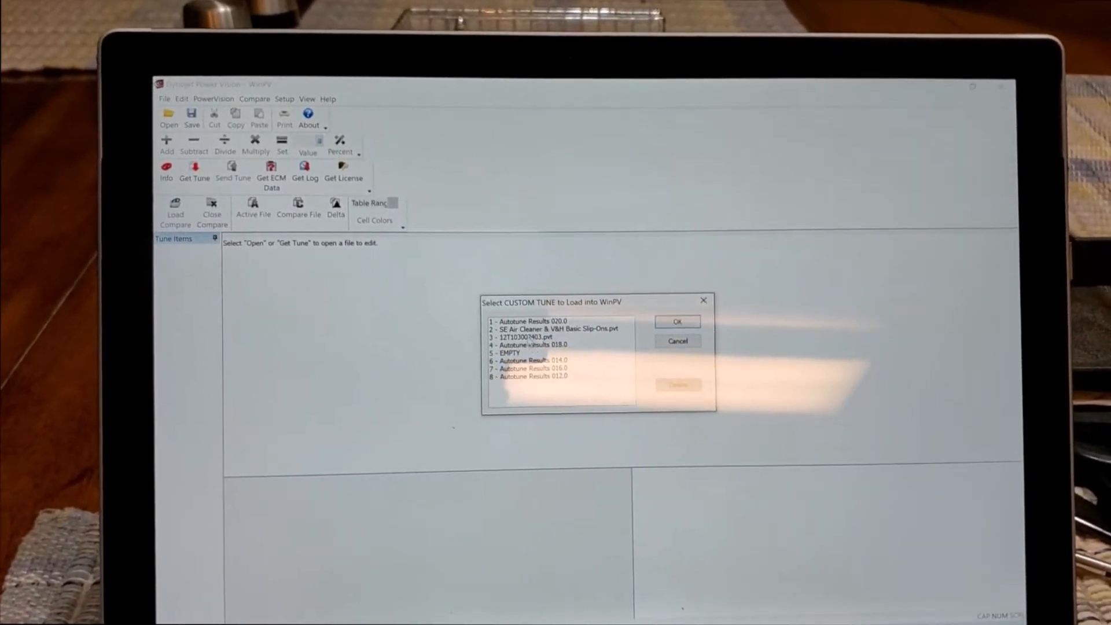
Load the selected custom tune and acknowledge the Tune Read message
click(527, 334)
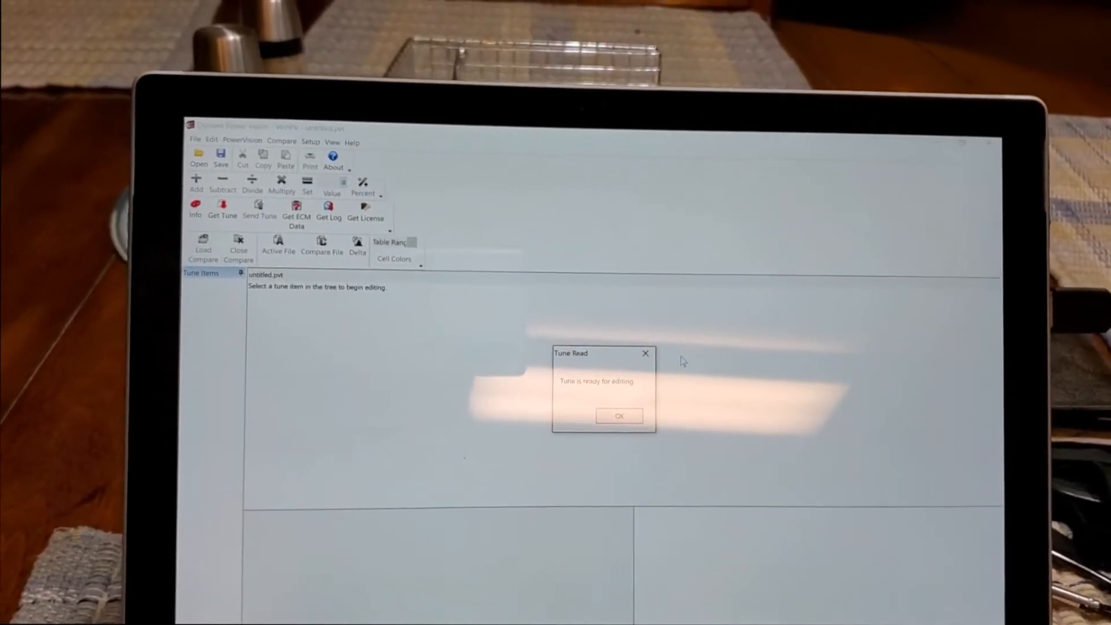
click(618, 415)
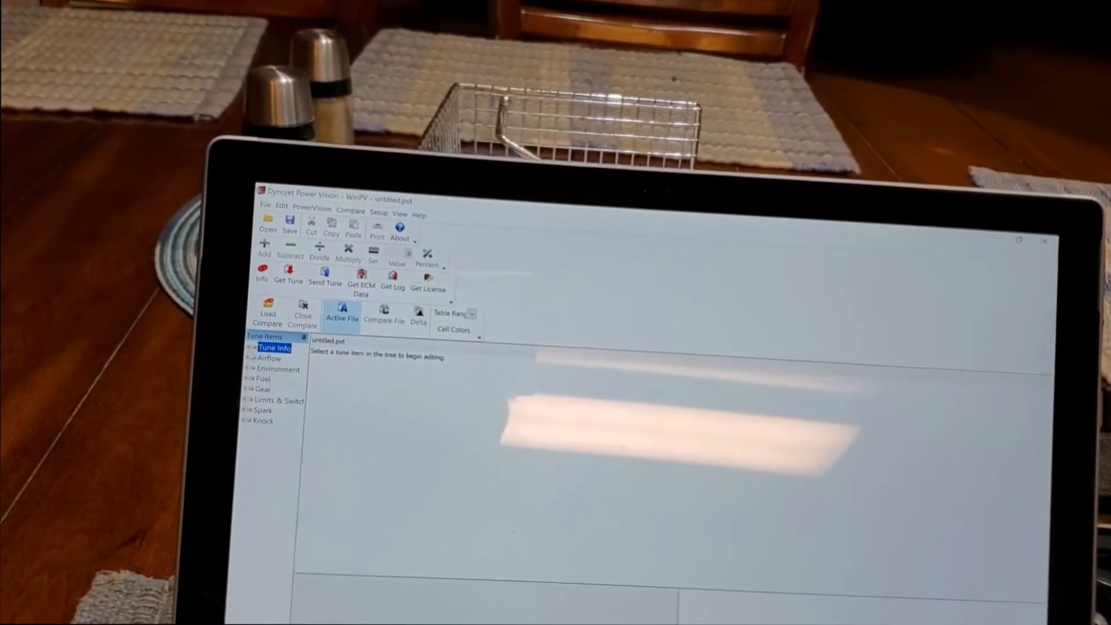
Expand the Tune Info and Airflow categories in the Tune Items tree
click(274, 348)
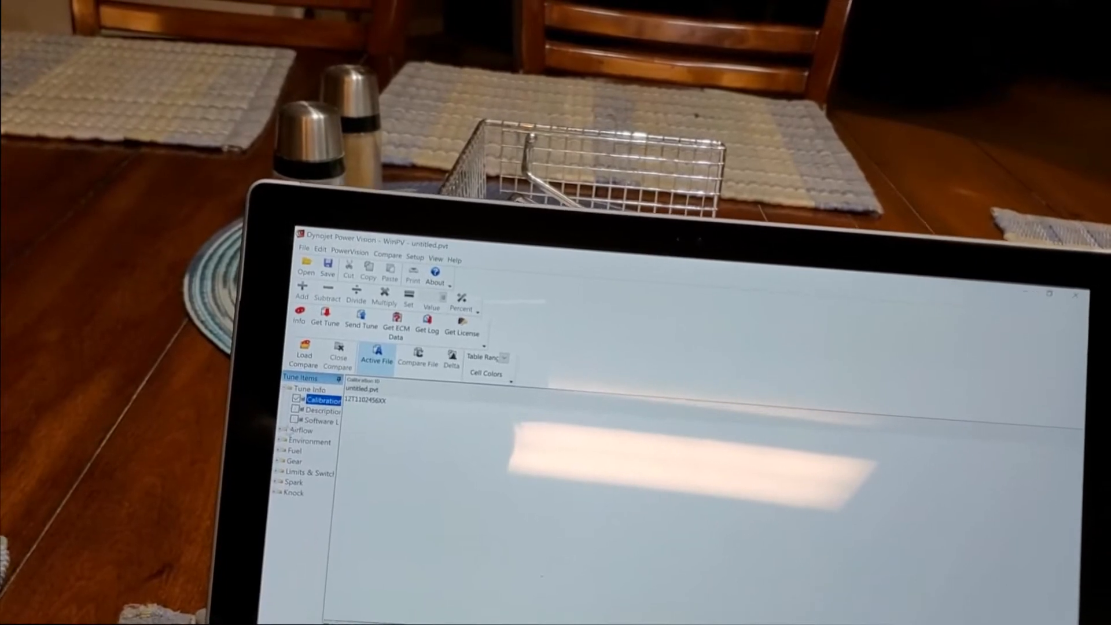
click(282, 430)
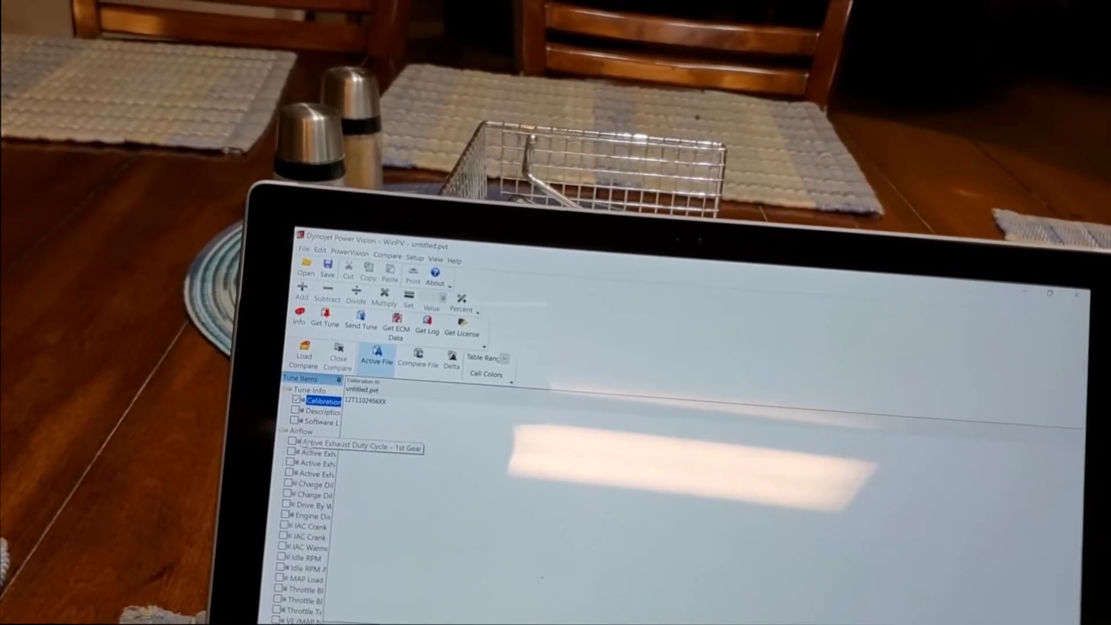